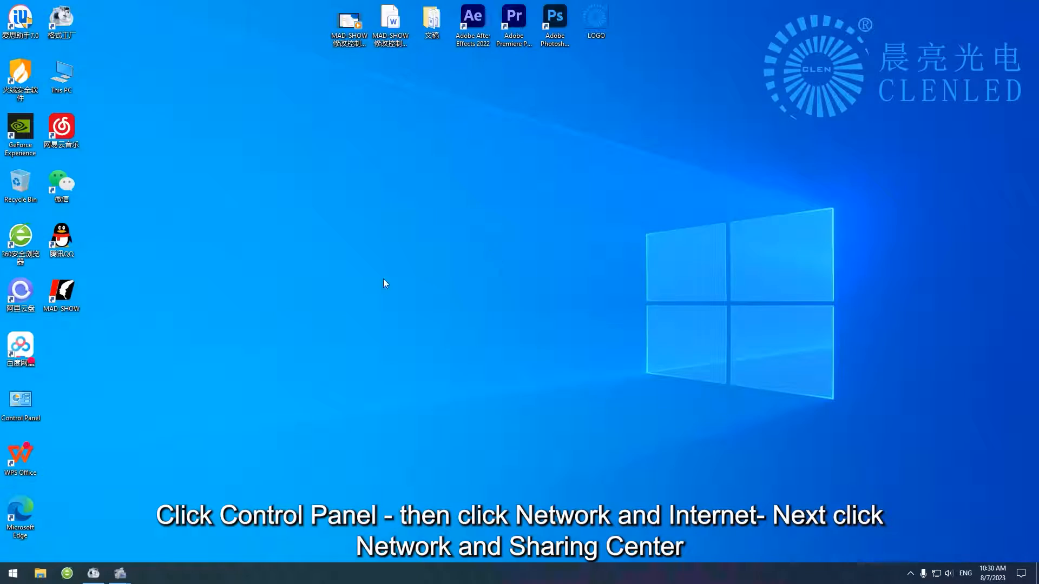
Step: Open the Ethernet connection's properties via Control Panel's Network and Sharing Center
{"action": "double_click", "coordinate": [21, 401]}
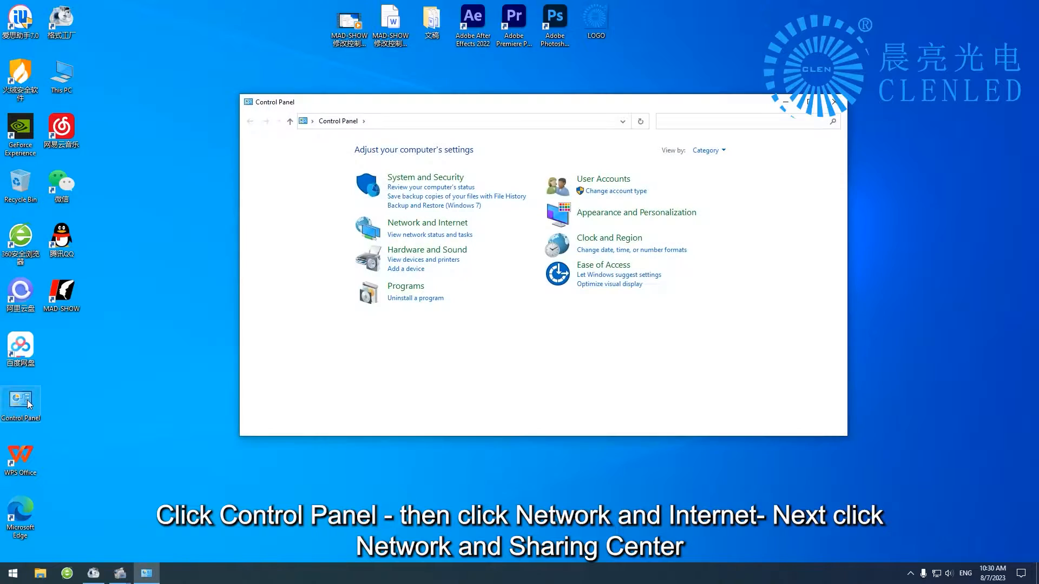
{"action": "left_click", "coordinate": [427, 222]}
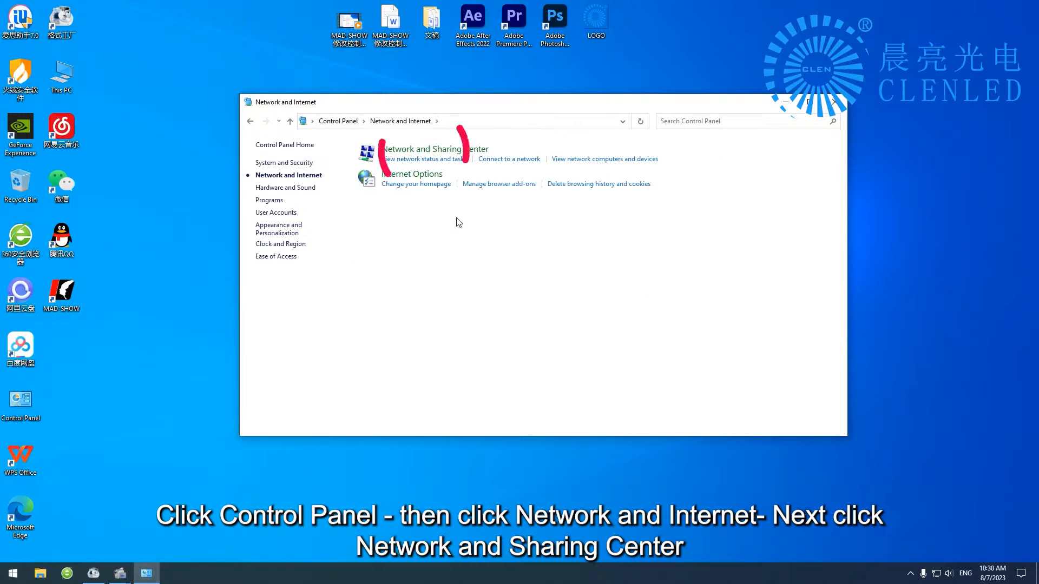
{"action": "left_click", "coordinate": [422, 148]}
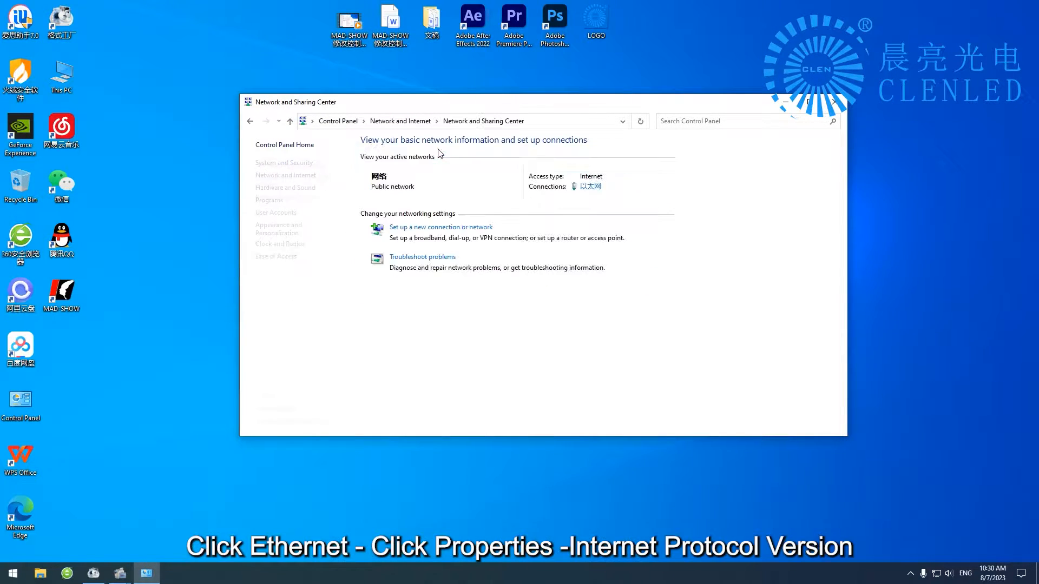
{"action": "left_click", "coordinate": [589, 186]}
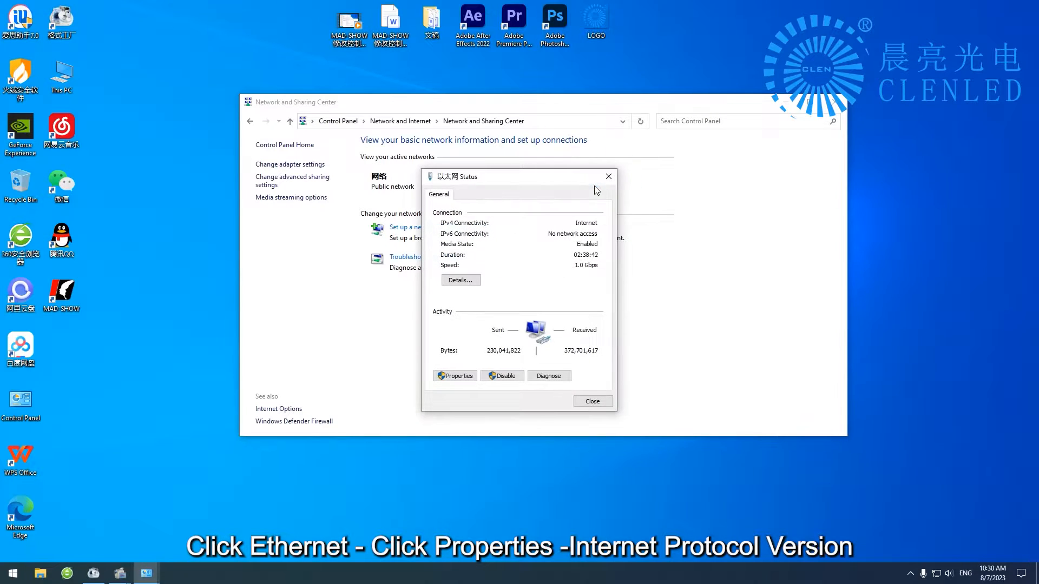
{"action": "left_click", "coordinate": [455, 375]}
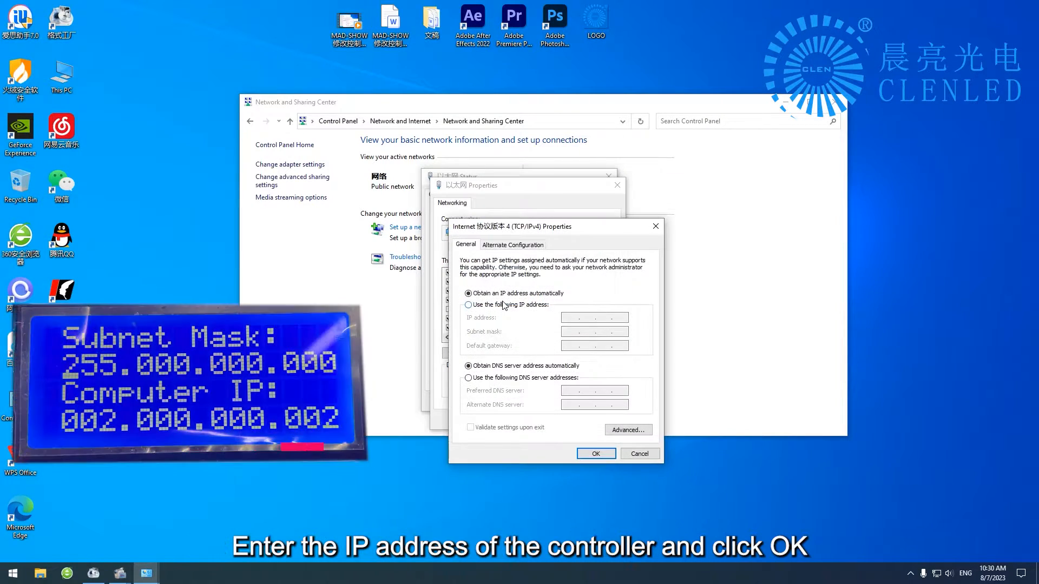
Step: Give IPv4 the fixed address 2.0.0.2 with subnet mask 255.0.0.0 and confirm
{"action": "left_click", "coordinate": [469, 304]}
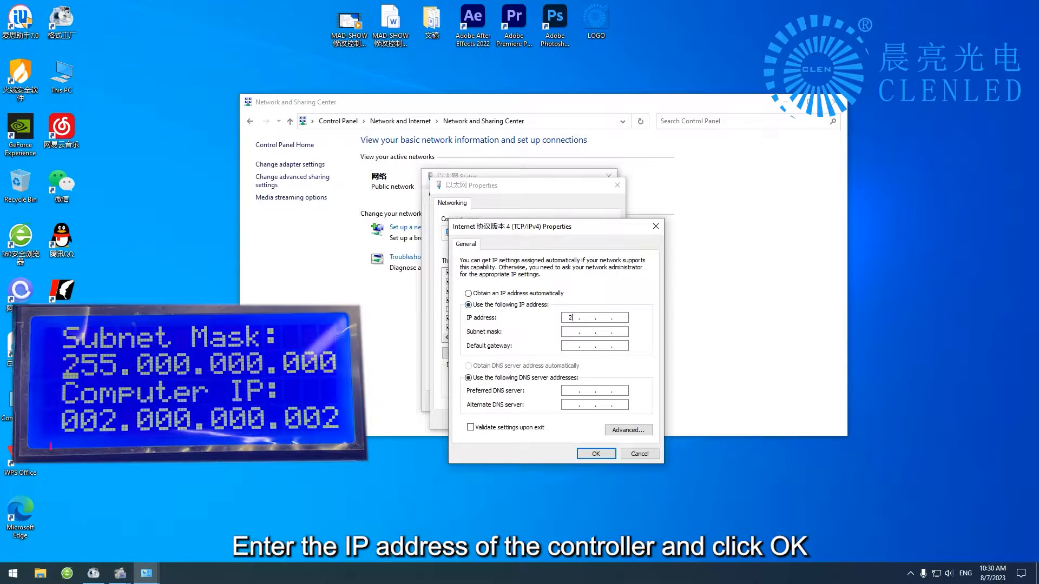
{"action": "type", "text": "0.0.2"}
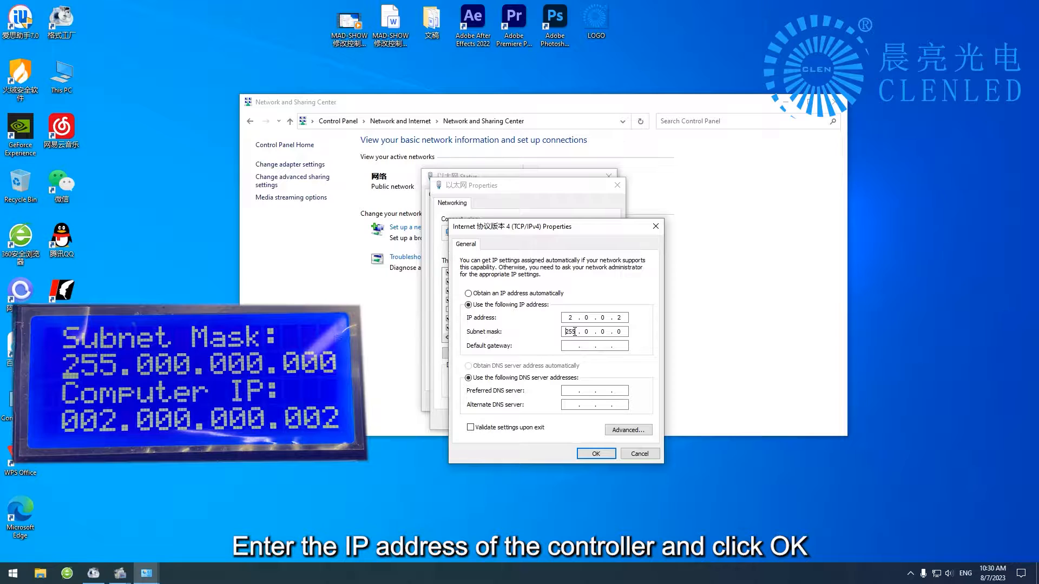
{"action": "left_click", "coordinate": [594, 453]}
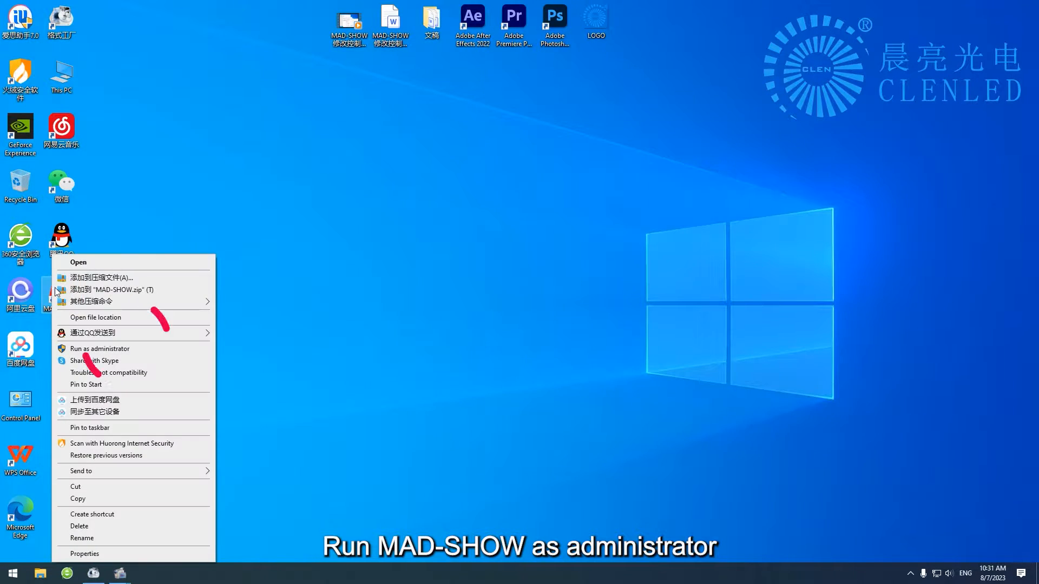
Step: Launch MAD-SHOW as administrator and collect the LED controller in Device Manager
{"action": "left_click", "coordinate": [99, 348]}
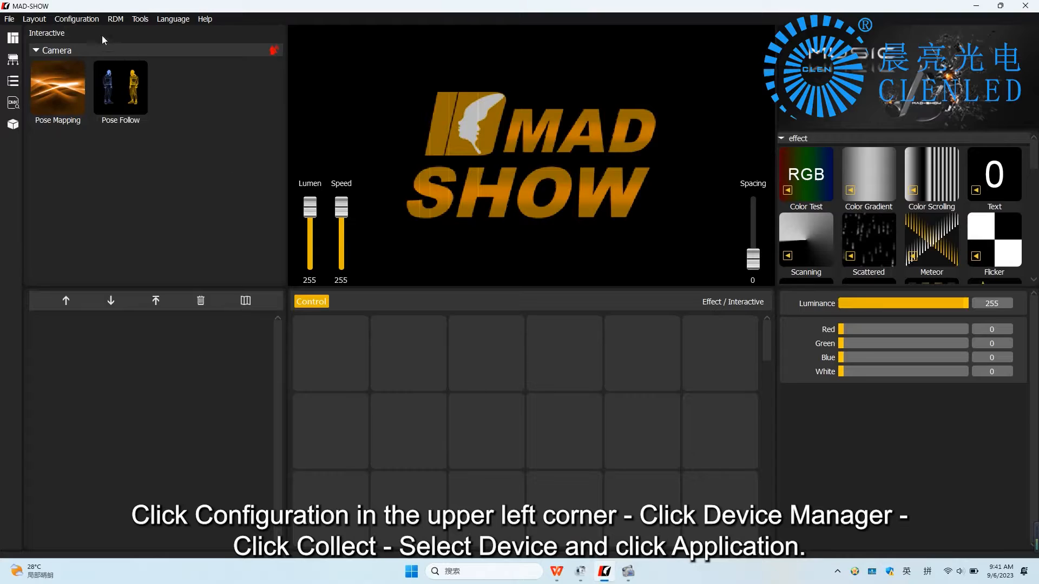
{"action": "left_click", "coordinate": [76, 19]}
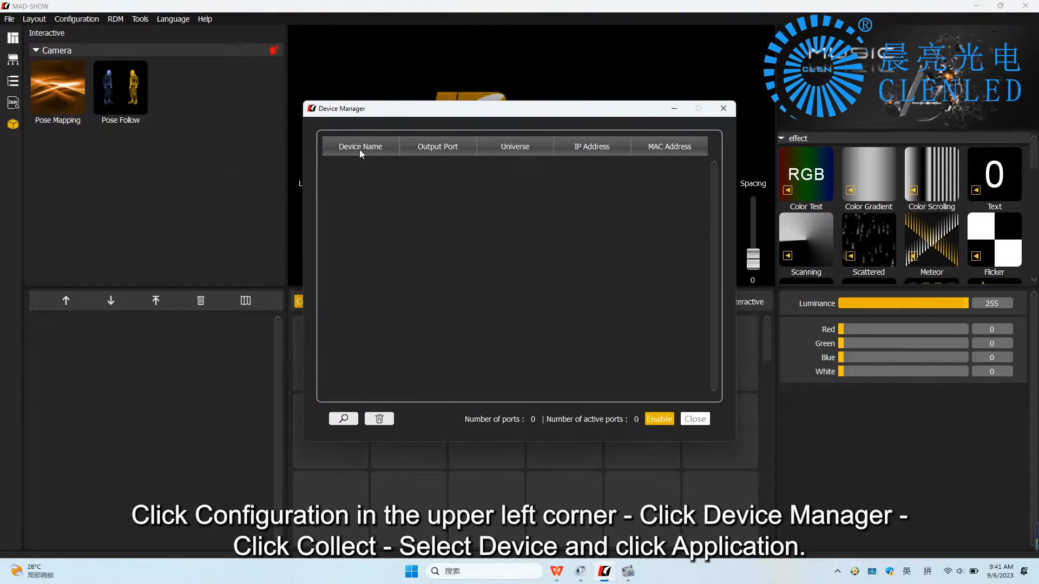
{"action": "left_click", "coordinate": [343, 419]}
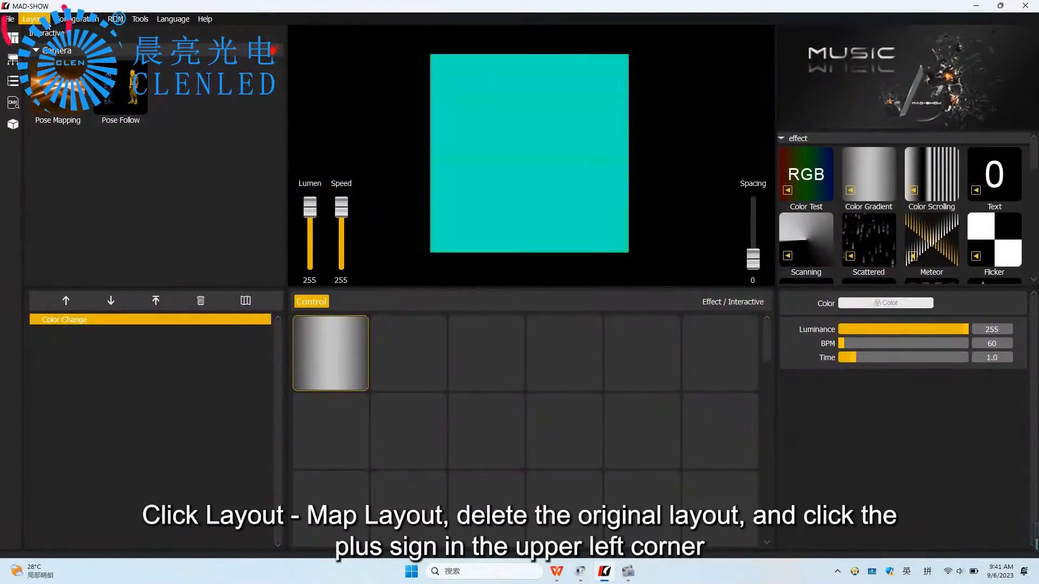
Step: Empty the original map layout in the Map Layout editor
{"action": "left_click", "coordinate": [32, 19]}
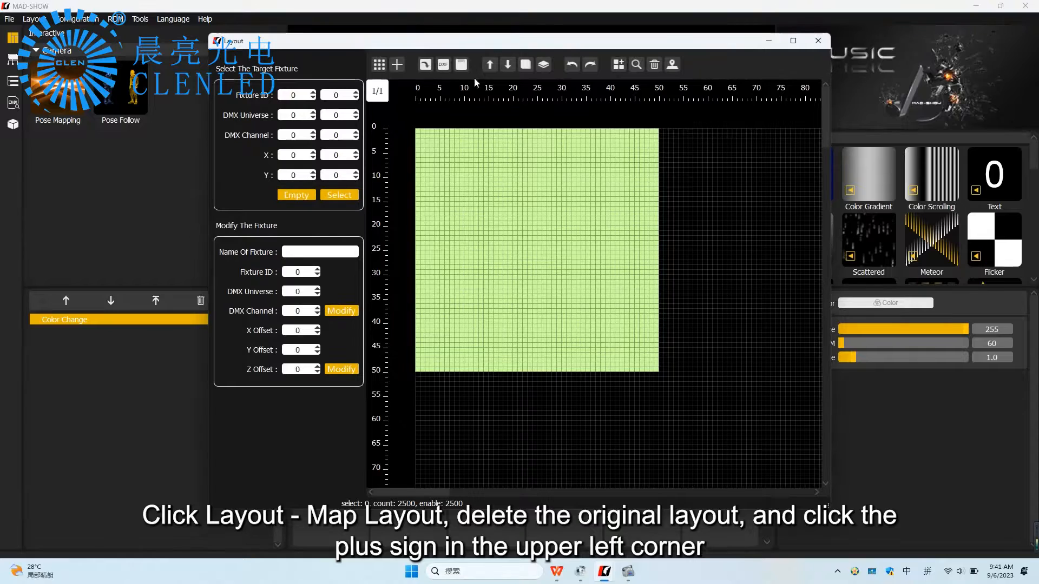
{"action": "left_click", "coordinate": [296, 194]}
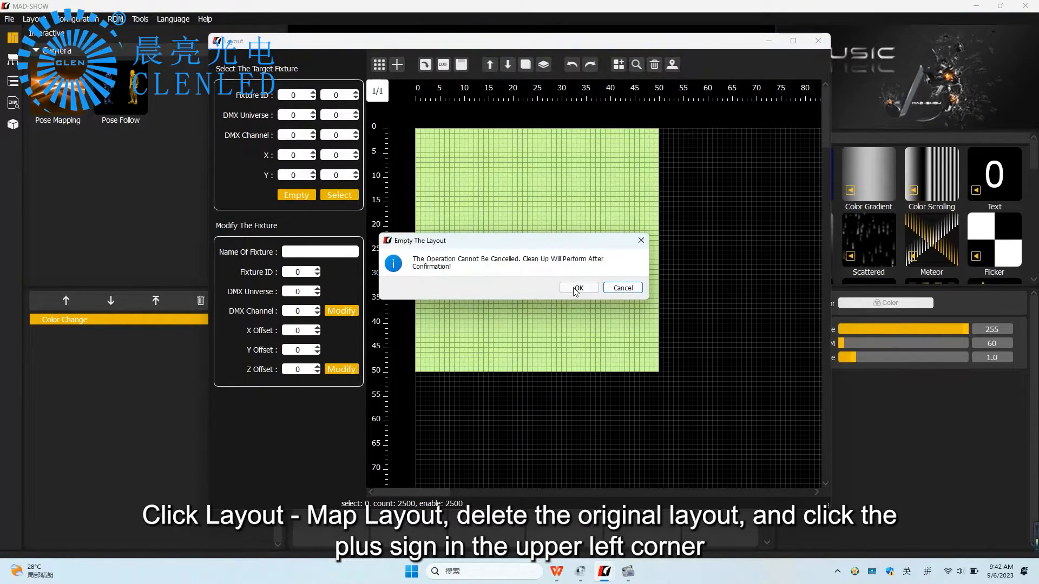
{"action": "left_click", "coordinate": [576, 287]}
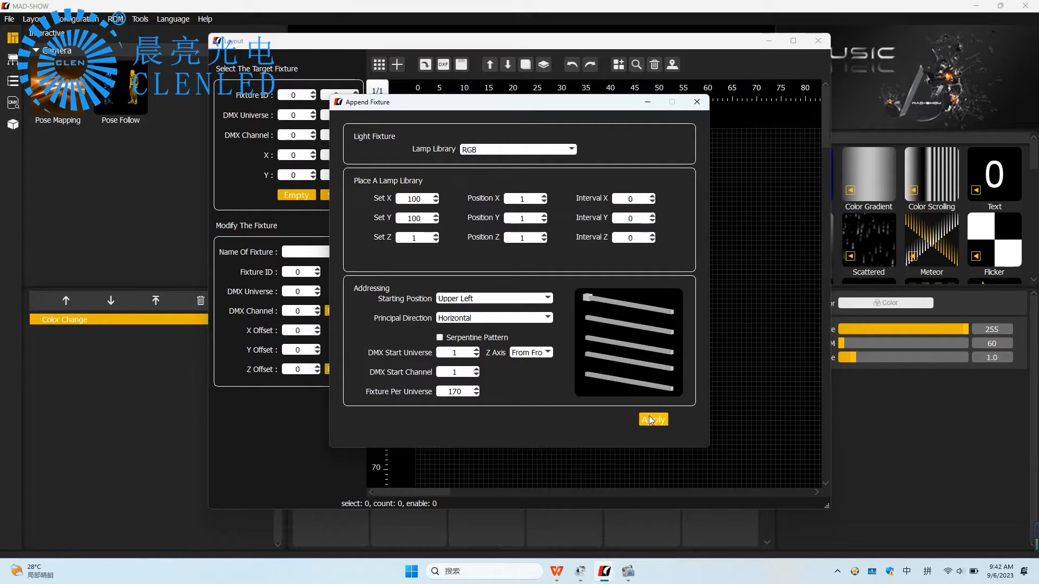
Step: Add an RGB fixture grid with a 100×100 matrix size
{"action": "left_click", "coordinate": [652, 419]}
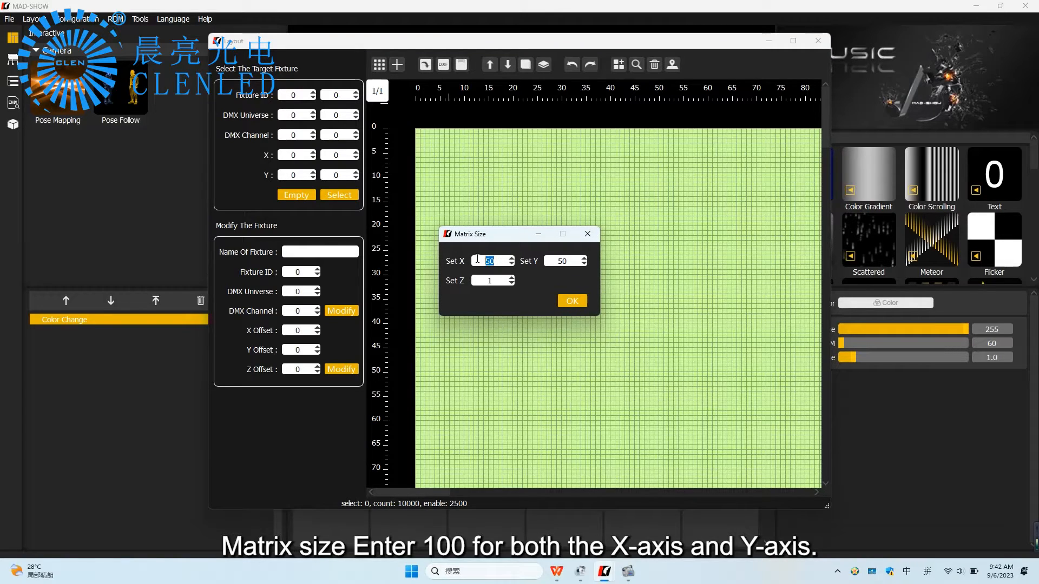
{"action": "type", "text": "100"}
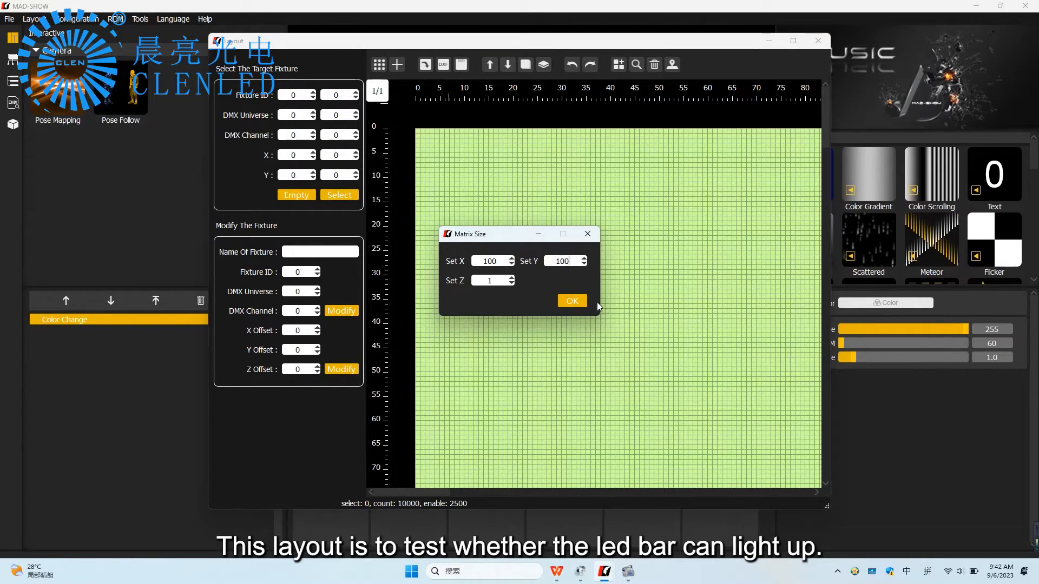
{"action": "left_click", "coordinate": [570, 301]}
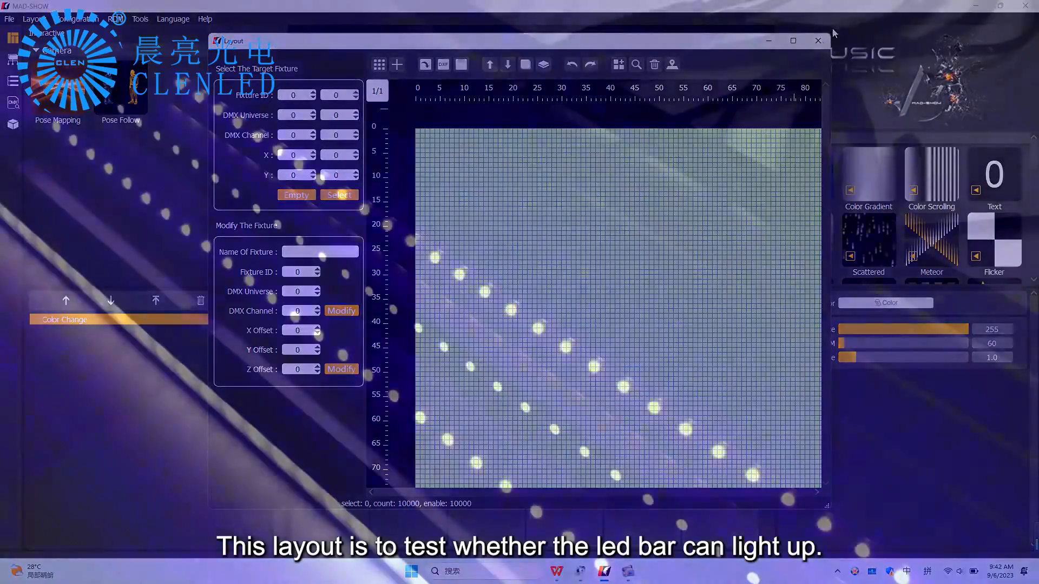